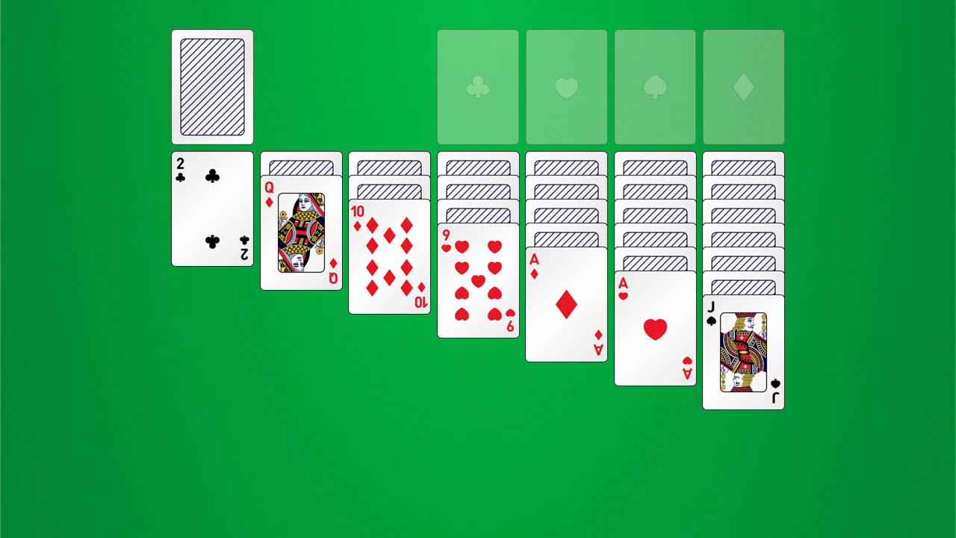
Send the ace of hearts from the sixth column to the hearts foundation.
{"action": "double_click", "coordinate": [655, 329]}
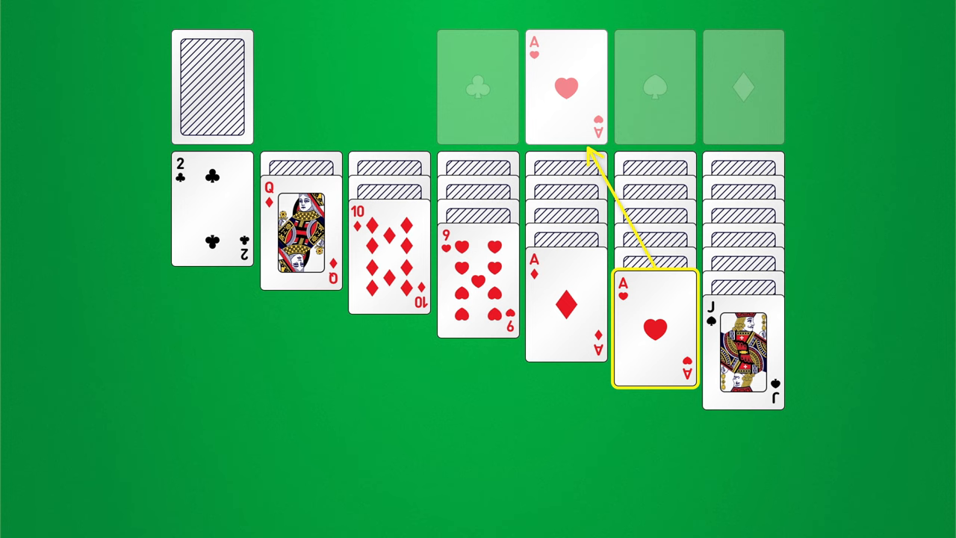